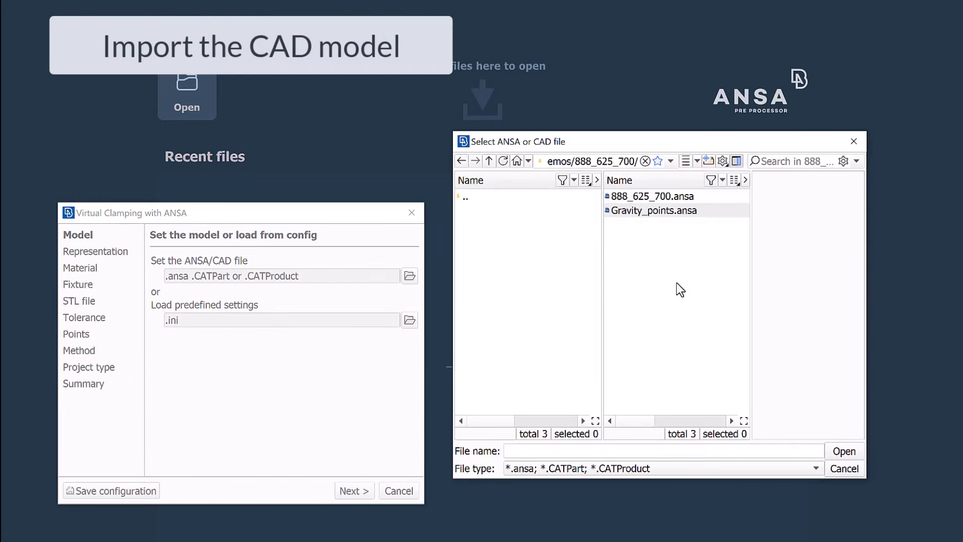
Step: Load 888_625_700.ansa from the file dialog as the clamping wizard's CAD model
click(654, 196)
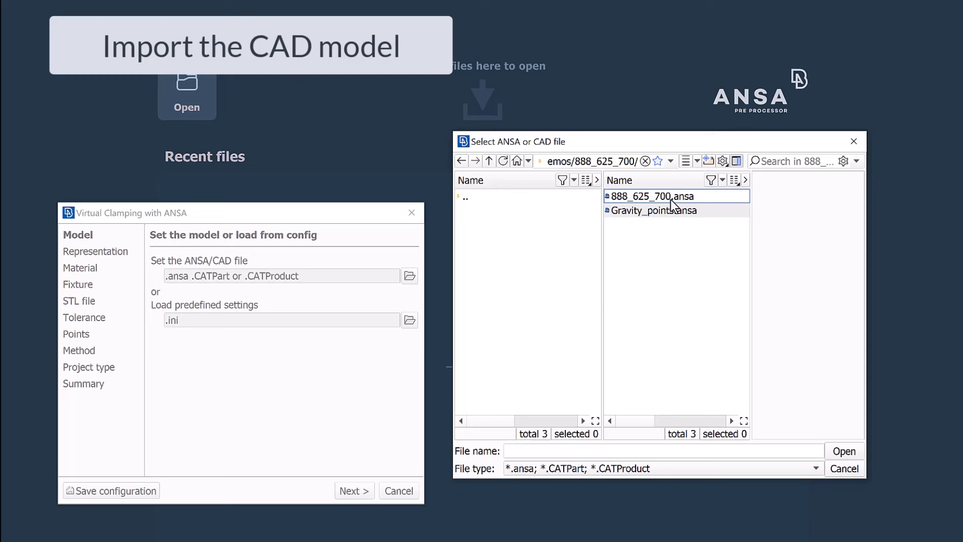
click(659, 196)
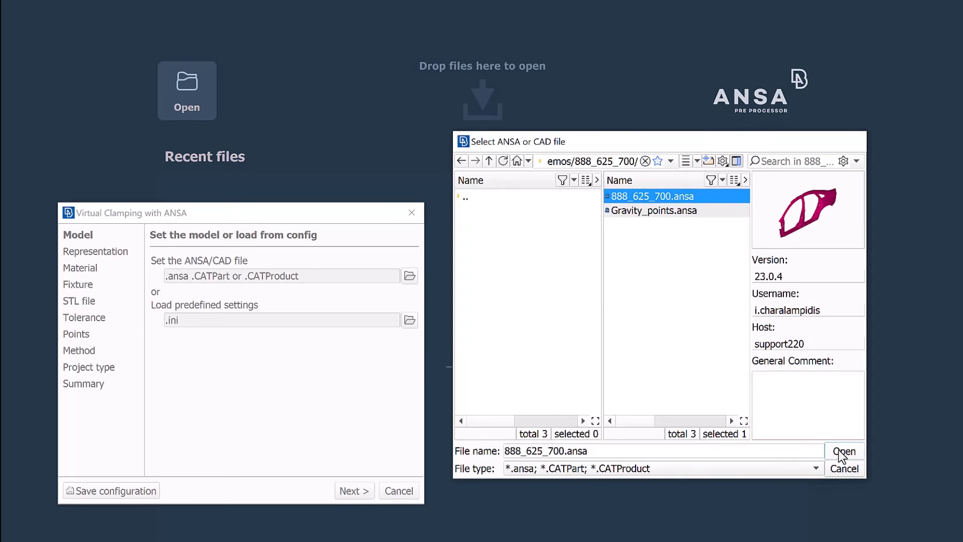
click(844, 451)
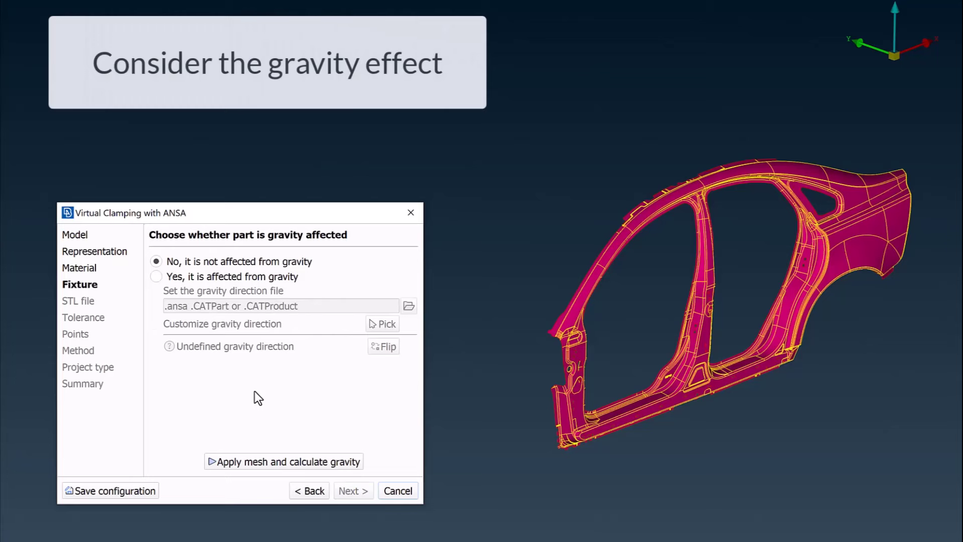
mouse_move(153, 401)
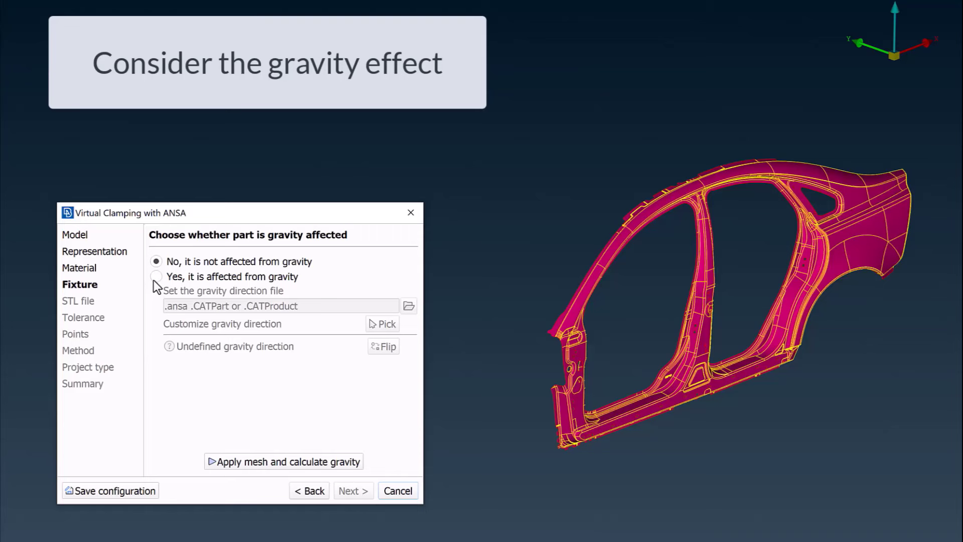
Step: Enable gravity effect on the part with Gravity_points.ansa as the direction file
click(156, 277)
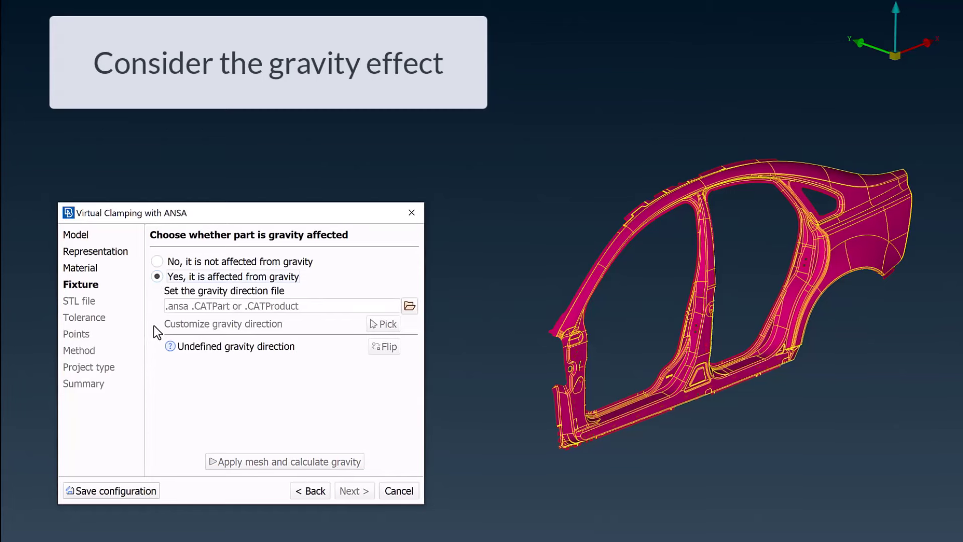
click(408, 305)
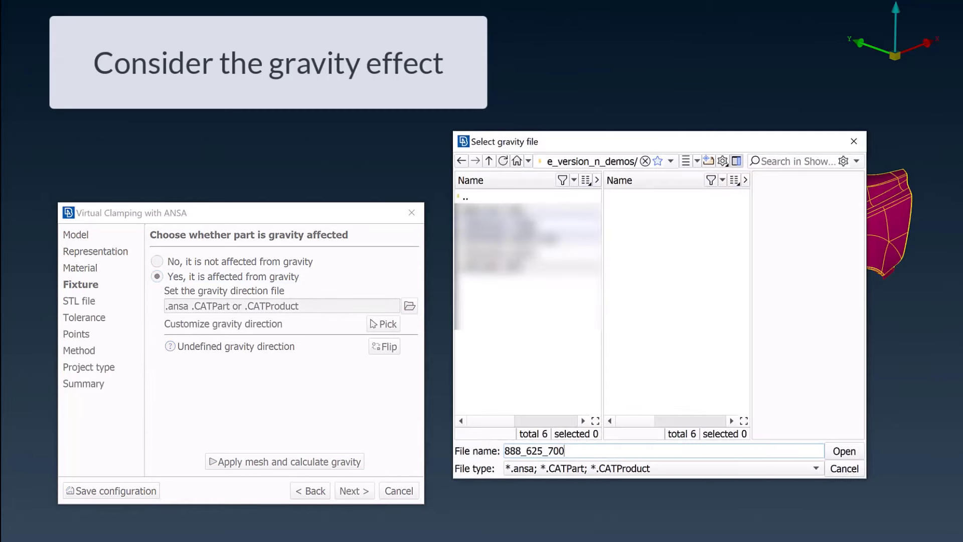
click(653, 210)
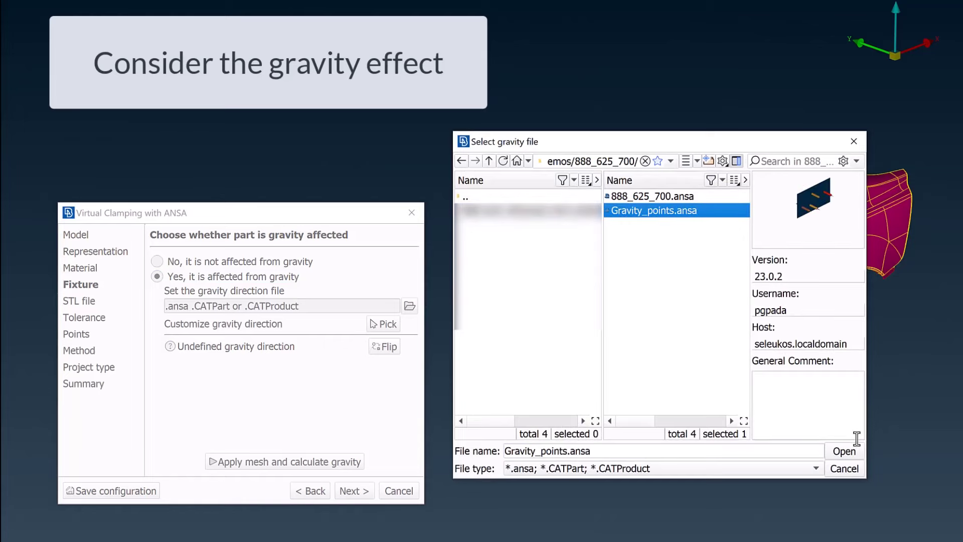
click(844, 451)
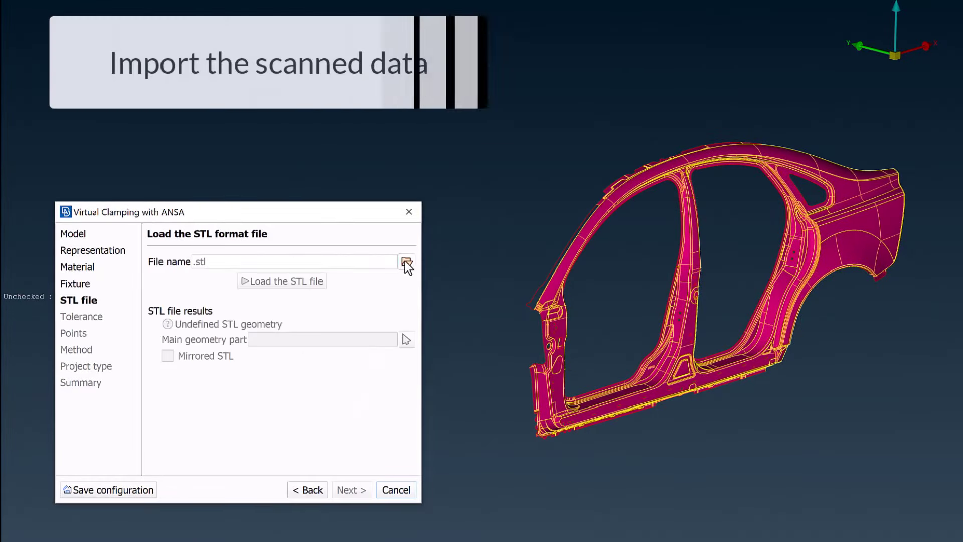
Step: Set 888_625_700_v2.stl as the scanned STL, load it, and proceed to tolerance
click(407, 262)
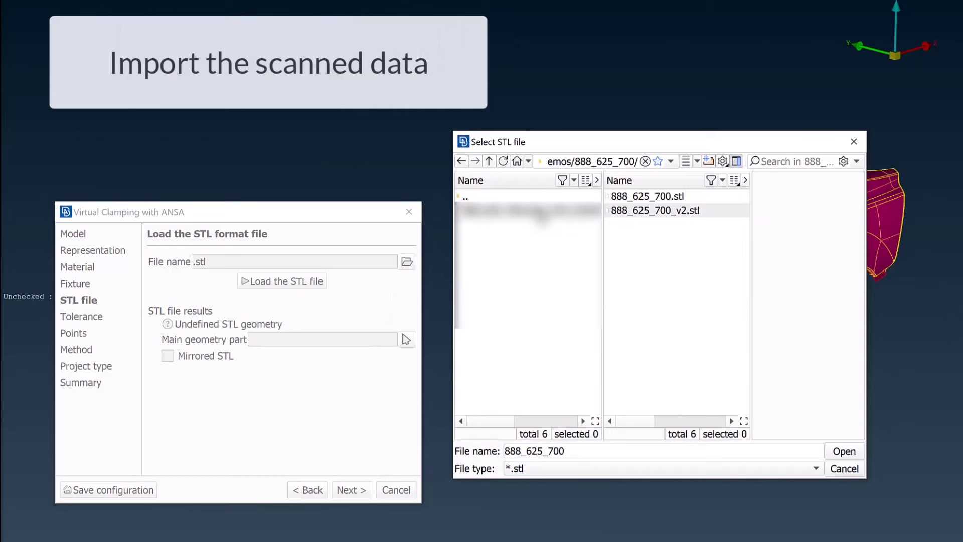
click(656, 210)
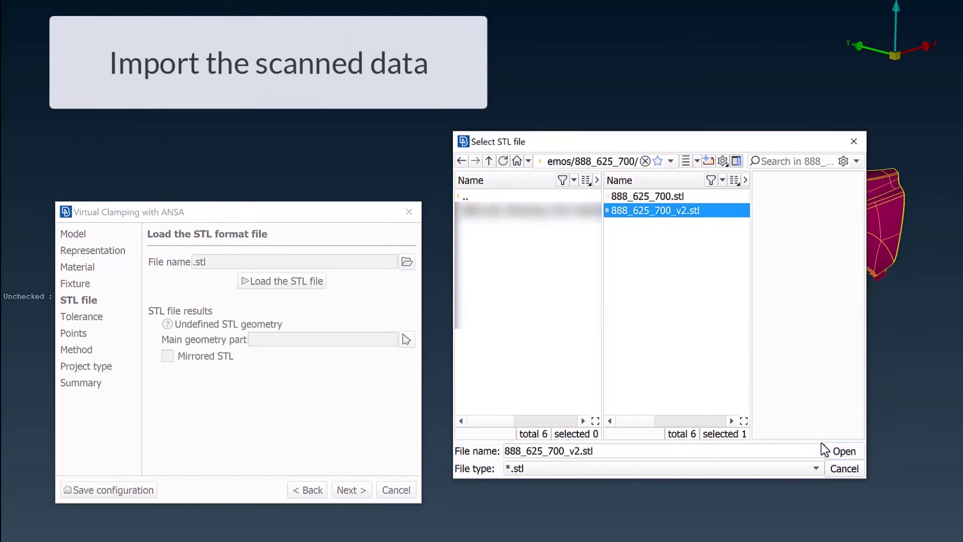
click(844, 451)
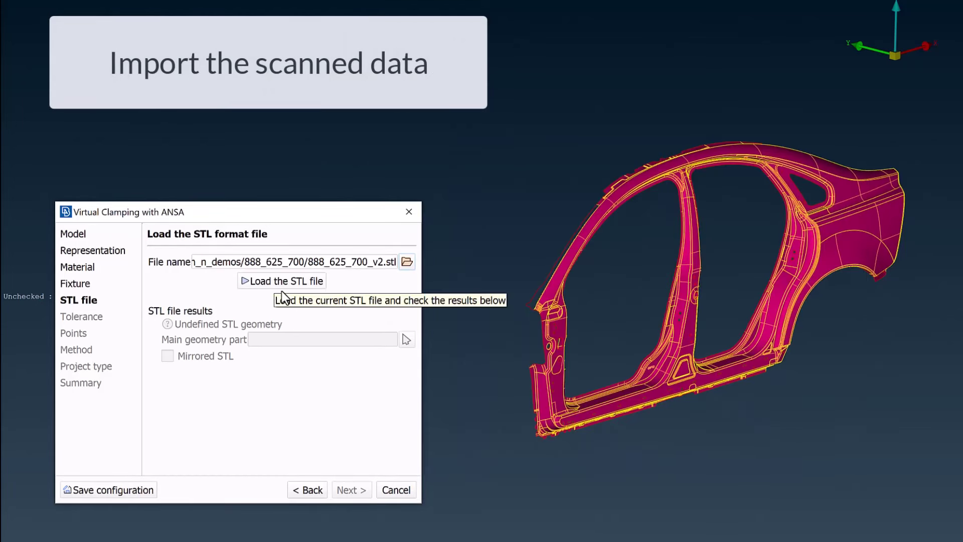
click(281, 281)
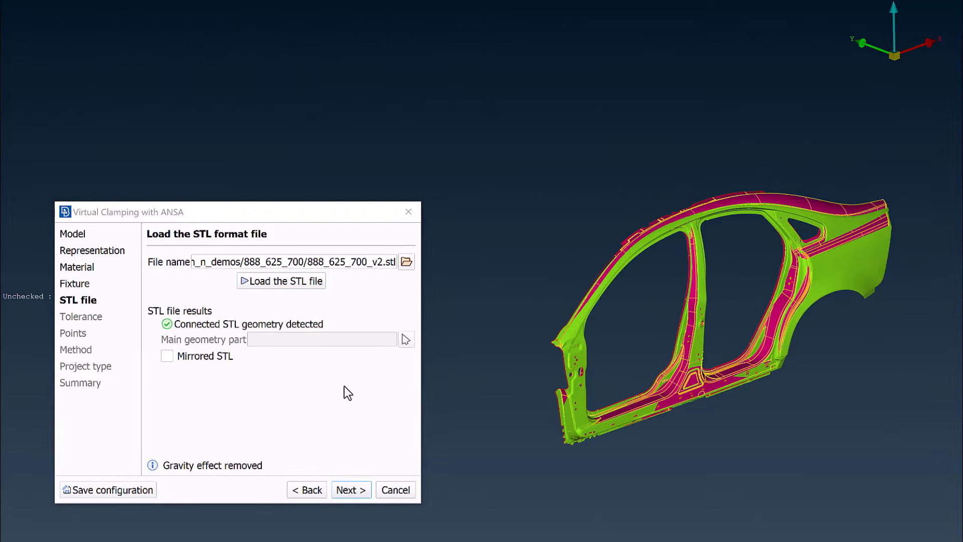
click(349, 490)
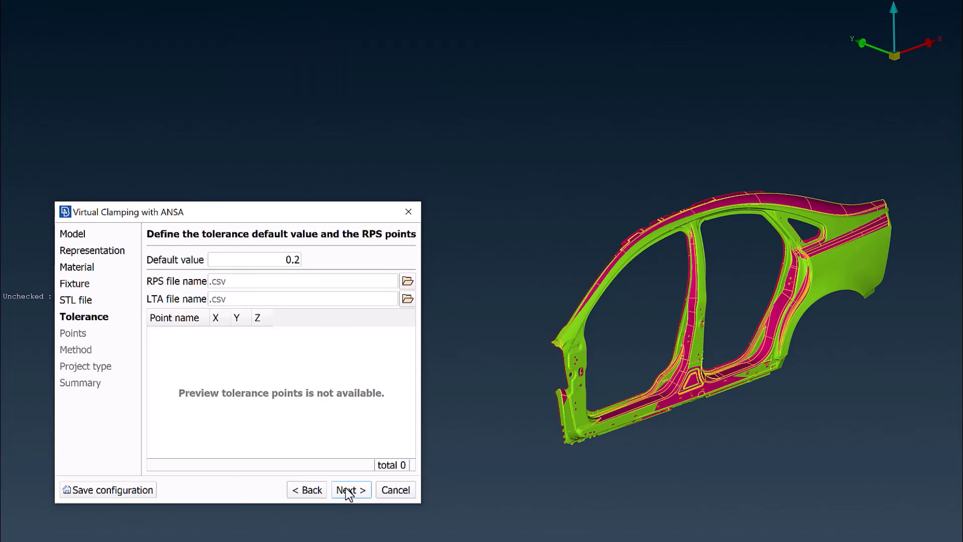
Step: Keep the 0.2 tolerance and the 27 model clamping points unchanged
click(350, 490)
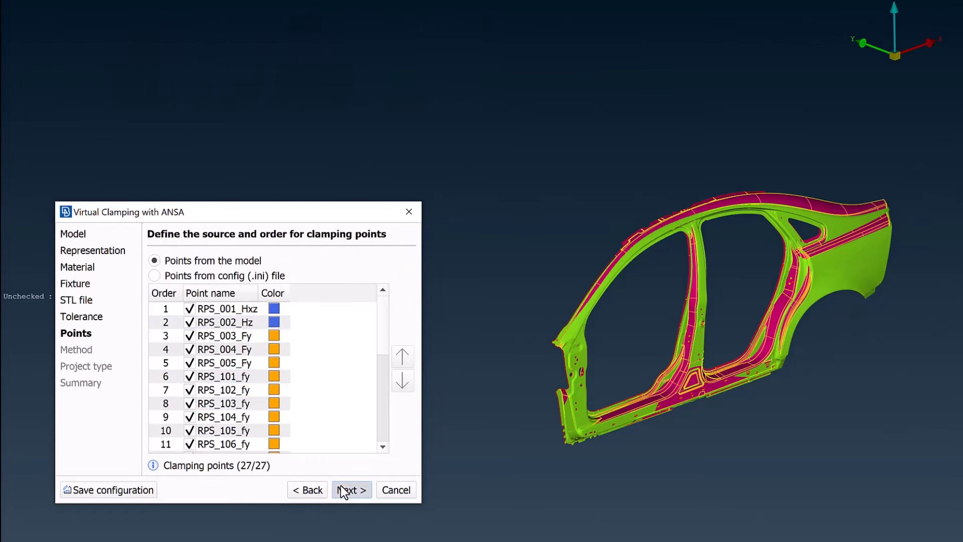
click(351, 489)
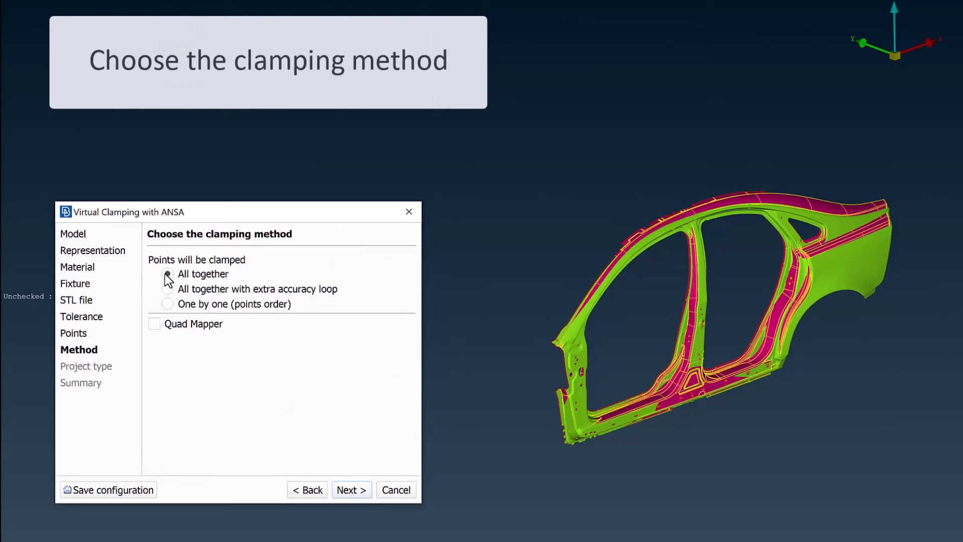
Step: Try the All together and extra accuracy options, then proceed with One by one clamping
click(167, 289)
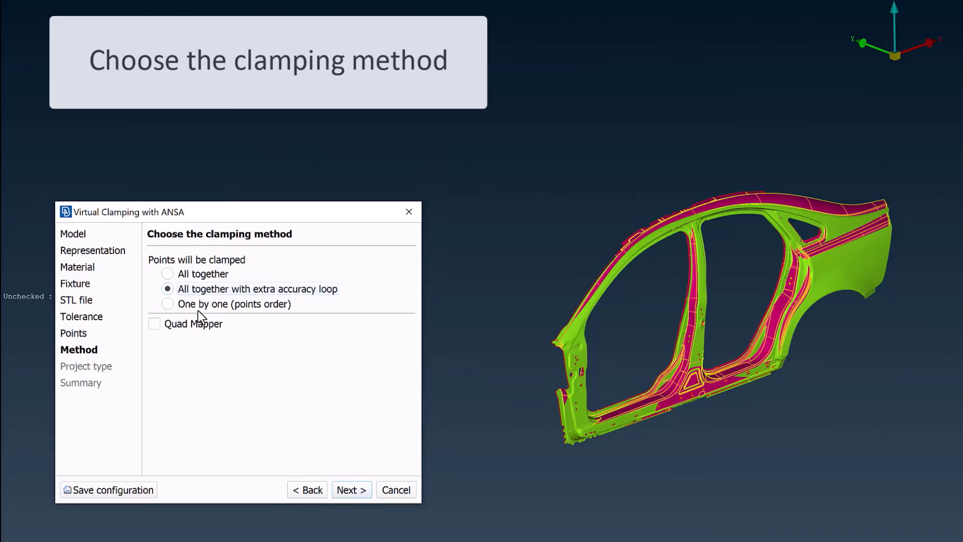
click(167, 303)
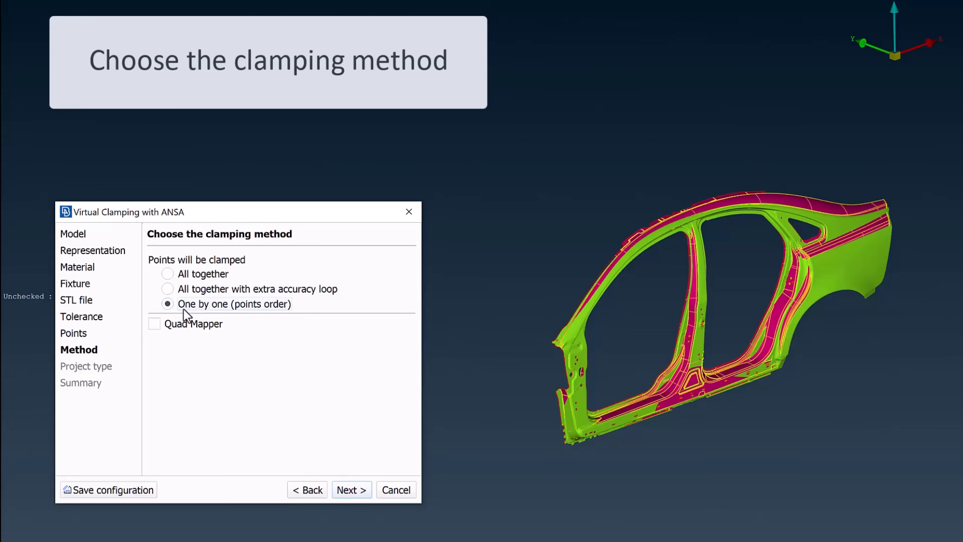
click(351, 490)
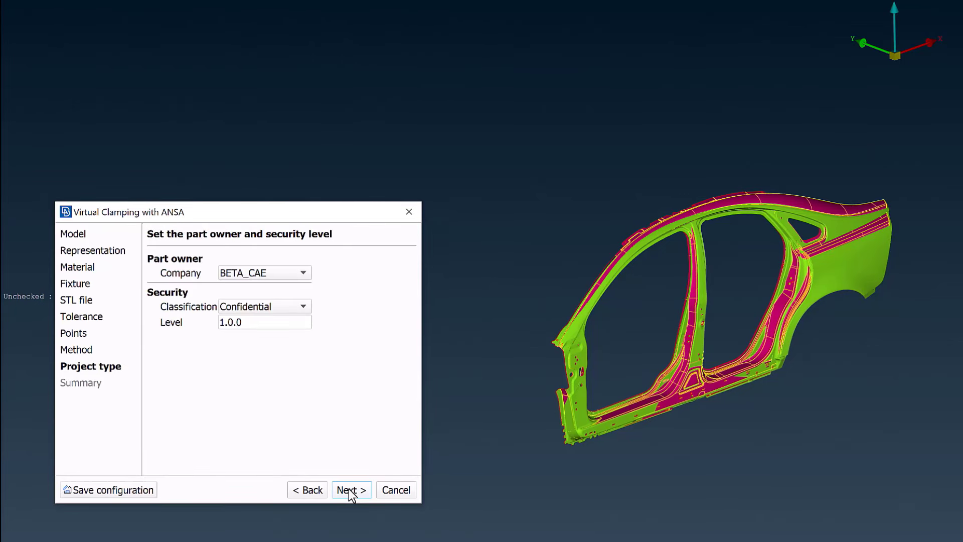
Step: Keep BETA_CAE owner and Confidential level, review the summary and finish the clamping run
click(351, 490)
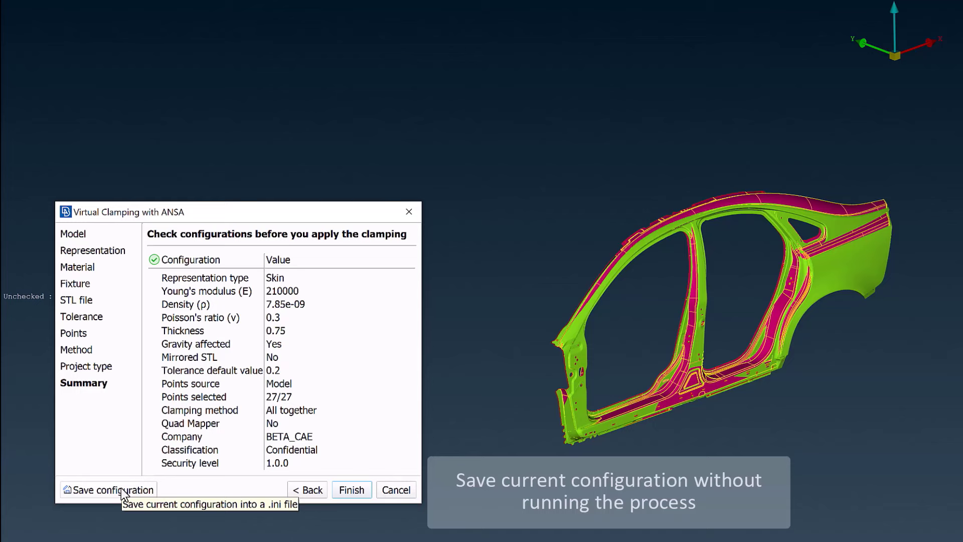
mouse_move(352, 490)
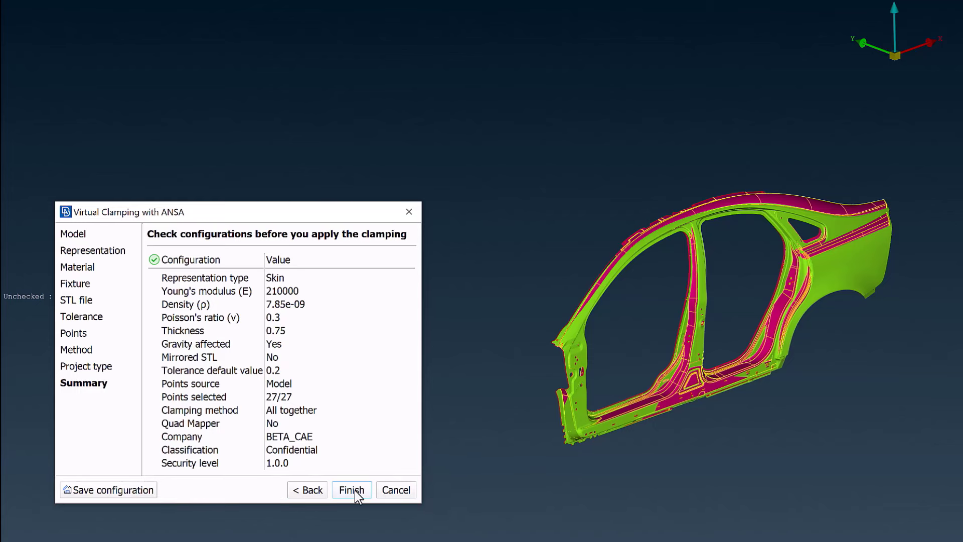
click(351, 490)
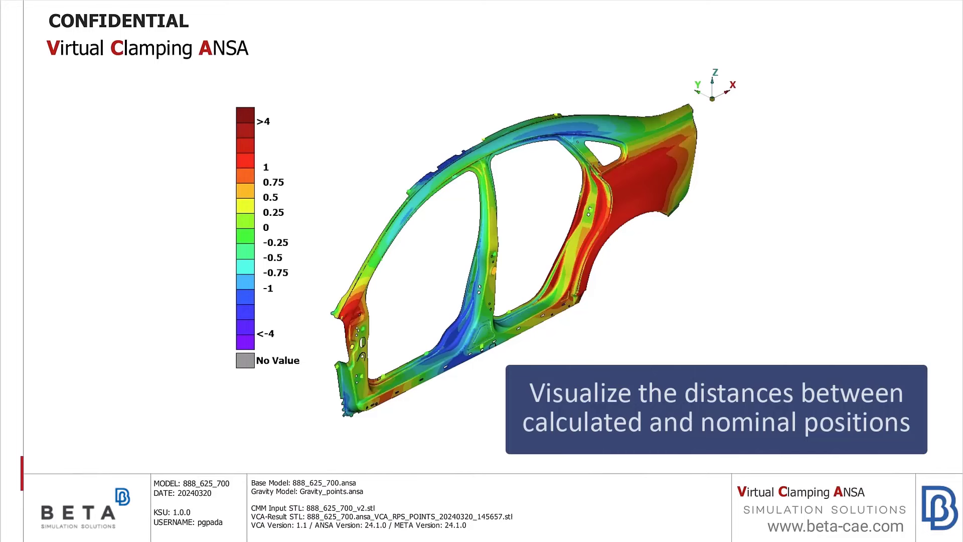